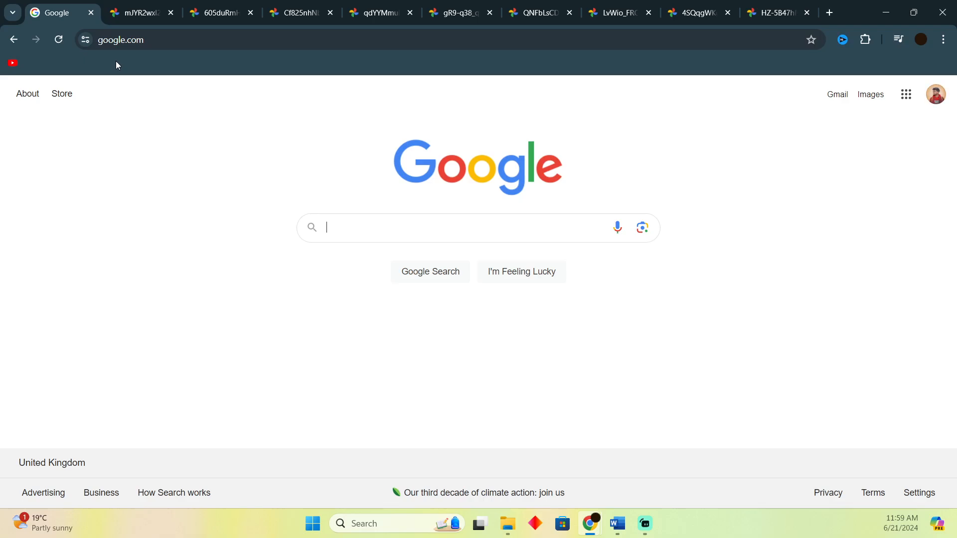
Search Google for "doordash" so its official site and results appear.
{"action": "type", "text": "doordash"}
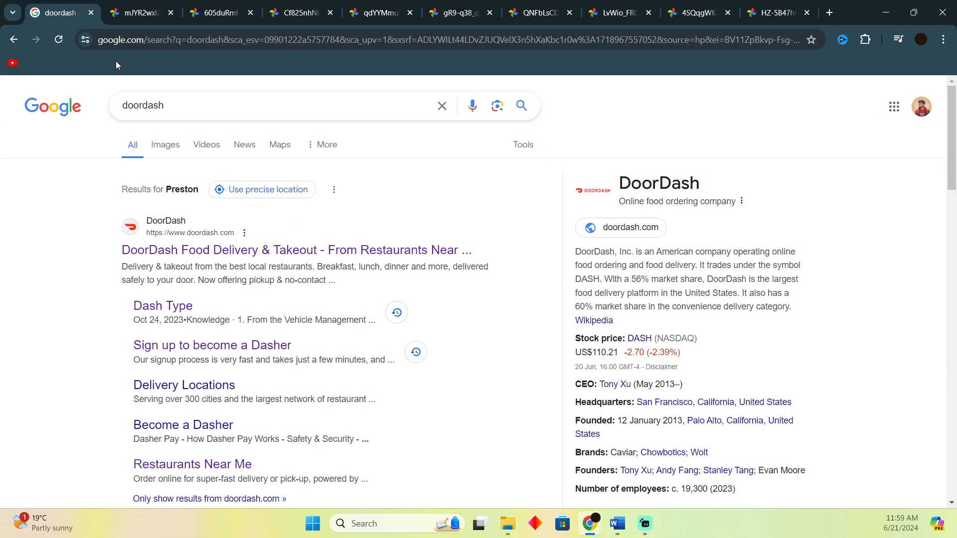
{"action": "mouse_move", "coordinate": [140, 13]}
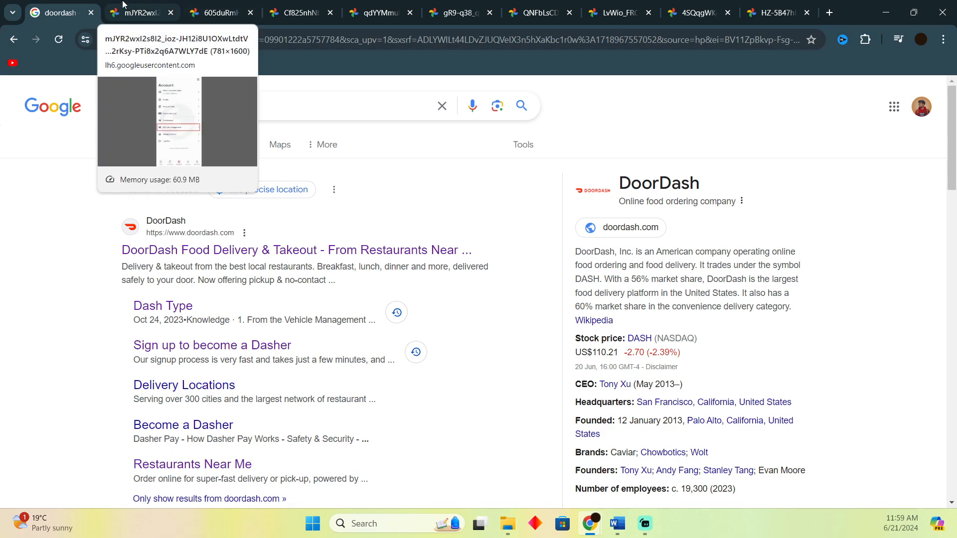
Show the Dasher Account screenshot with Vehicle management highlighted.
{"action": "left_click", "coordinate": [140, 13]}
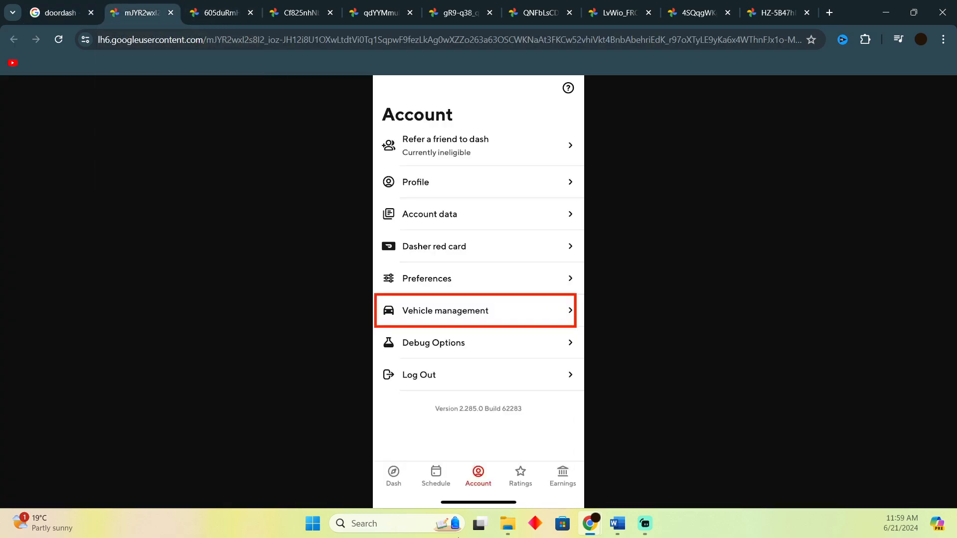
{"action": "mouse_move", "coordinate": [478, 479]}
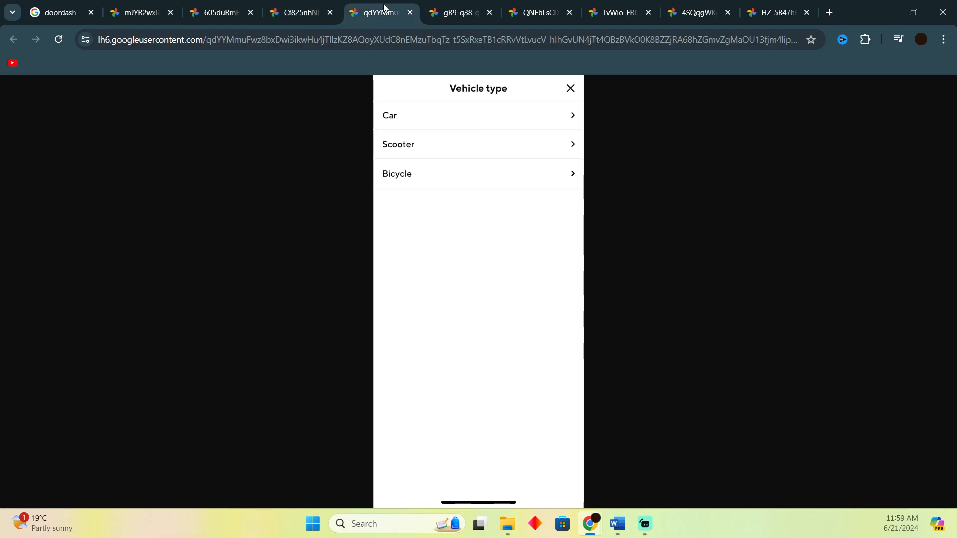
{"action": "mouse_move", "coordinate": [443, 142]}
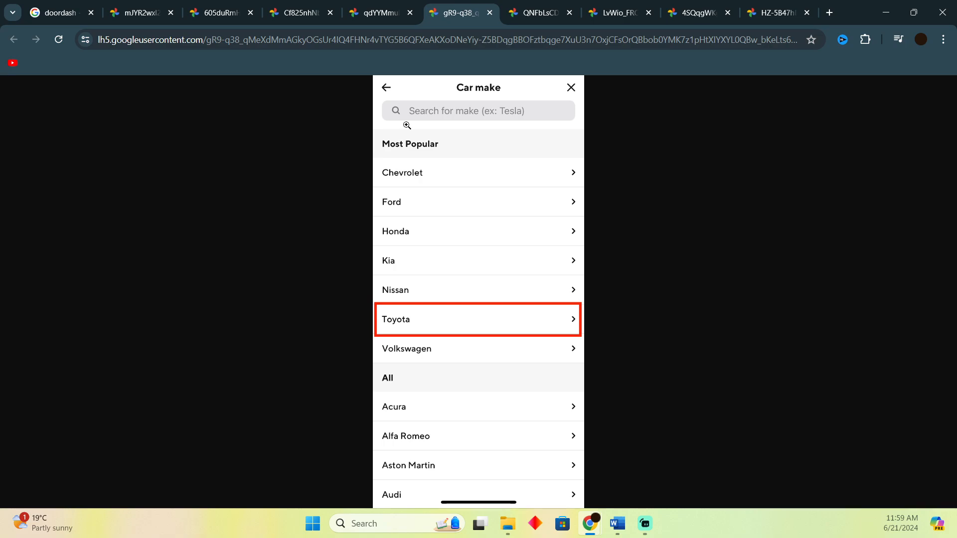
{"action": "mouse_move", "coordinate": [445, 326]}
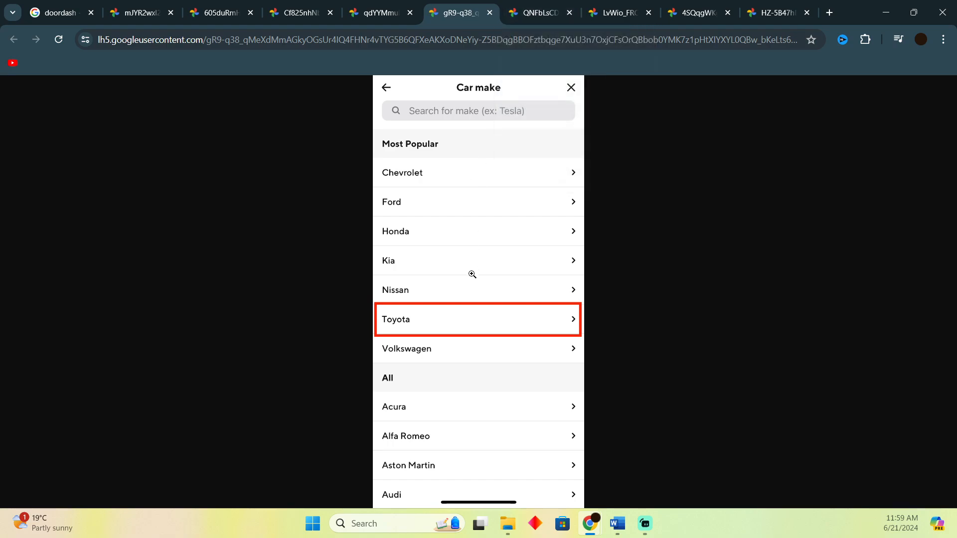
{"action": "mouse_move", "coordinate": [493, 226]}
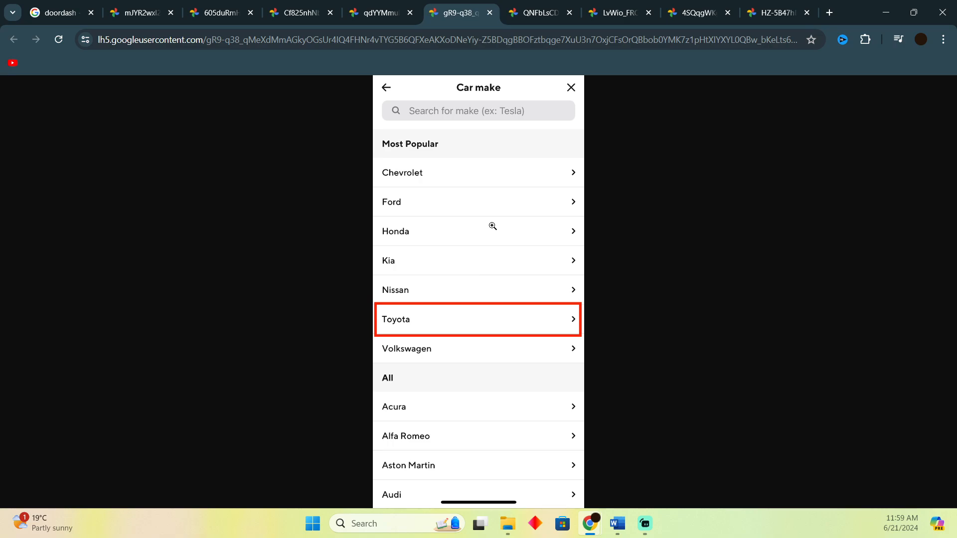
Step through the vehicle review and Insurance Requirements screenshots to the list showing Toyota Corolla added.
{"action": "left_click", "coordinate": [542, 13]}
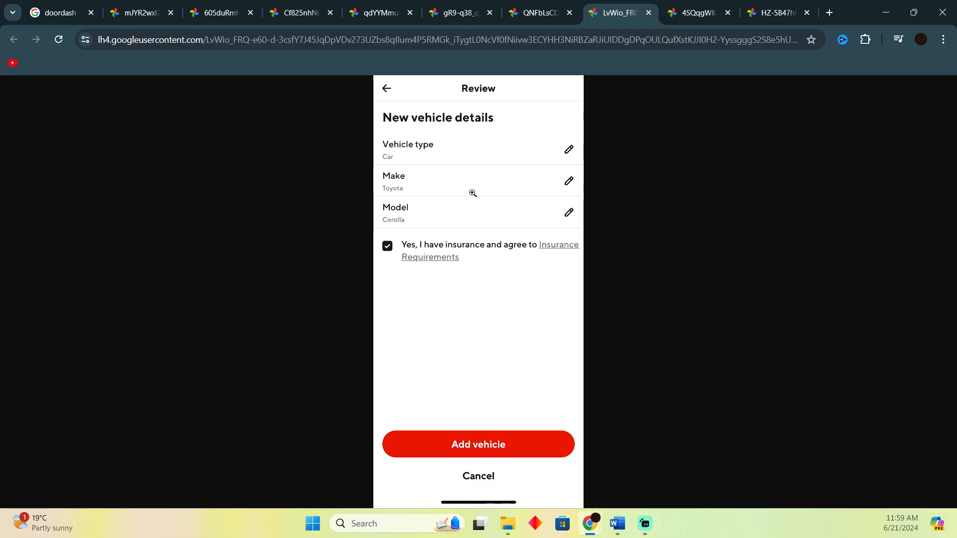
{"action": "mouse_move", "coordinate": [517, 224]}
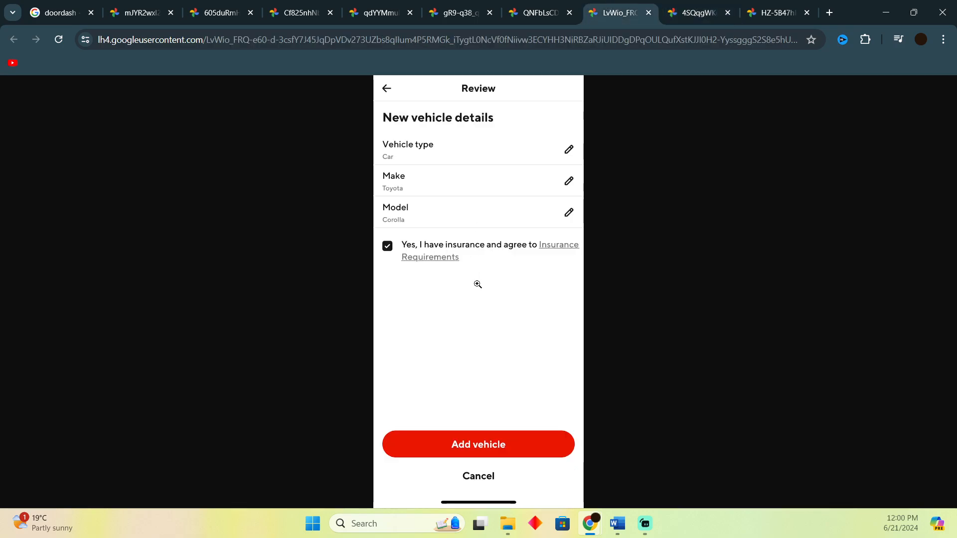
{"action": "left_click", "coordinate": [429, 257]}
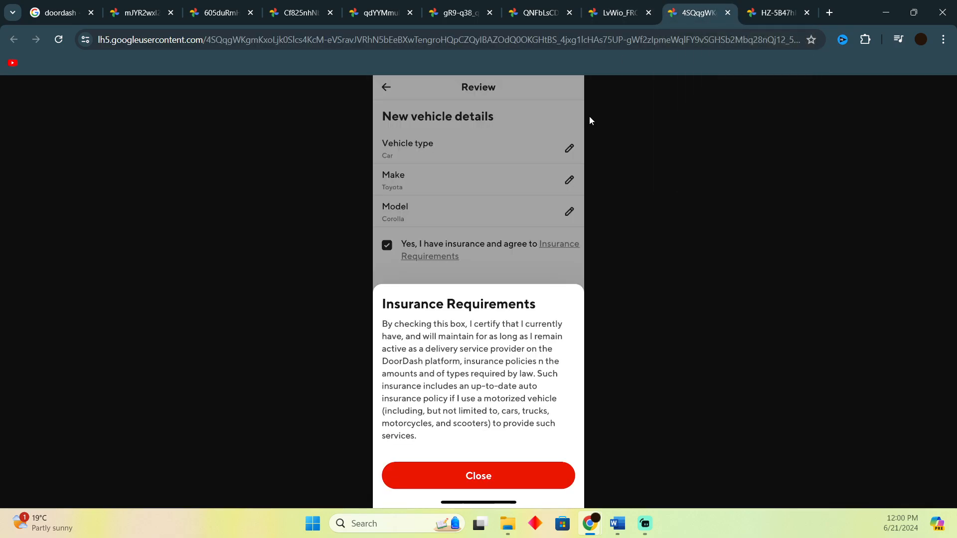
{"action": "mouse_move", "coordinate": [456, 323]}
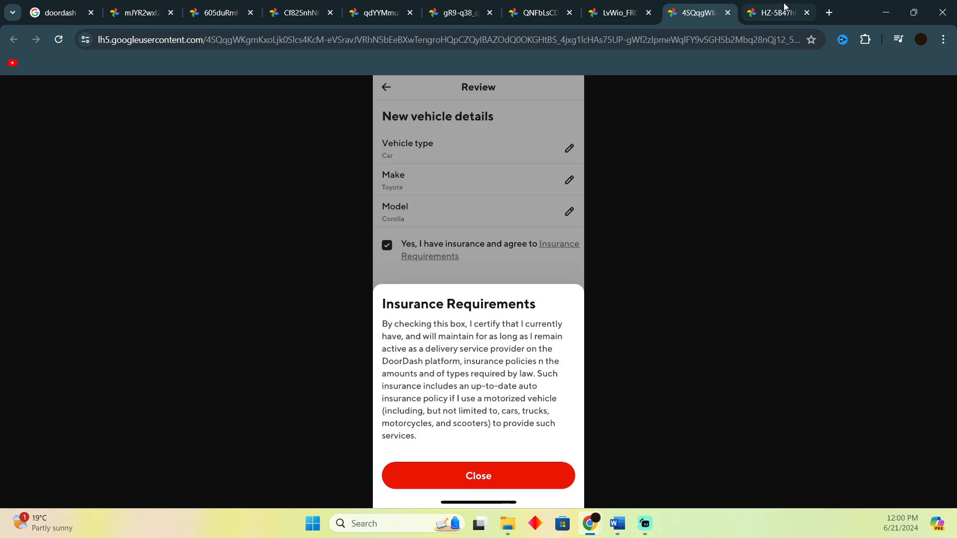
{"action": "left_click", "coordinate": [775, 13]}
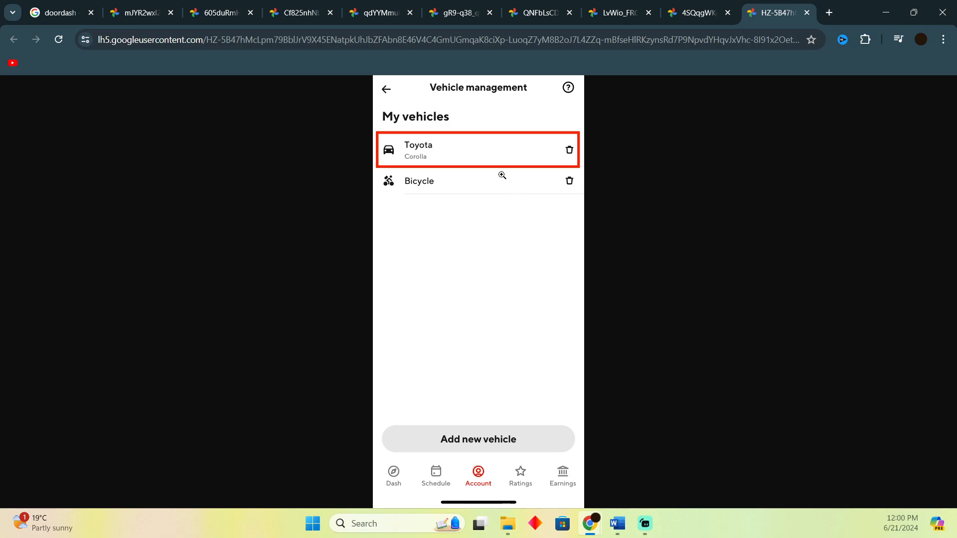